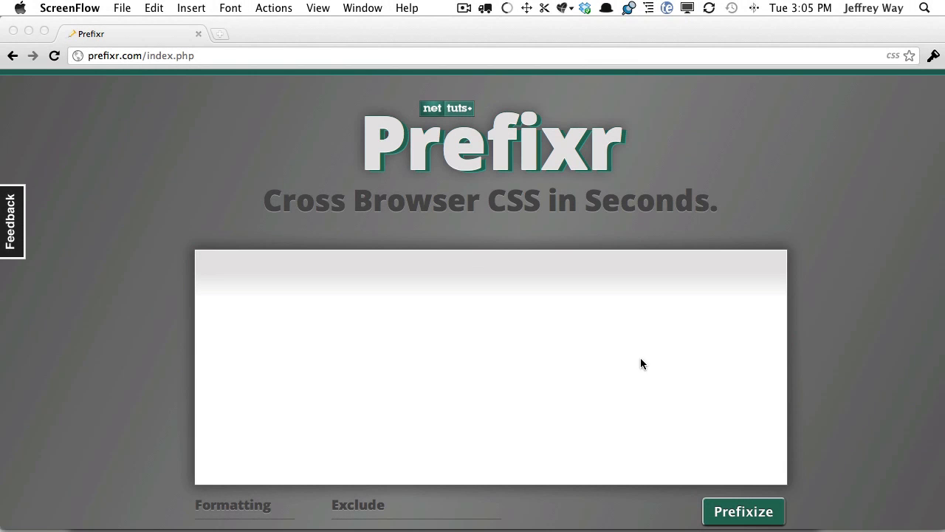
mouse_move(236, 146)
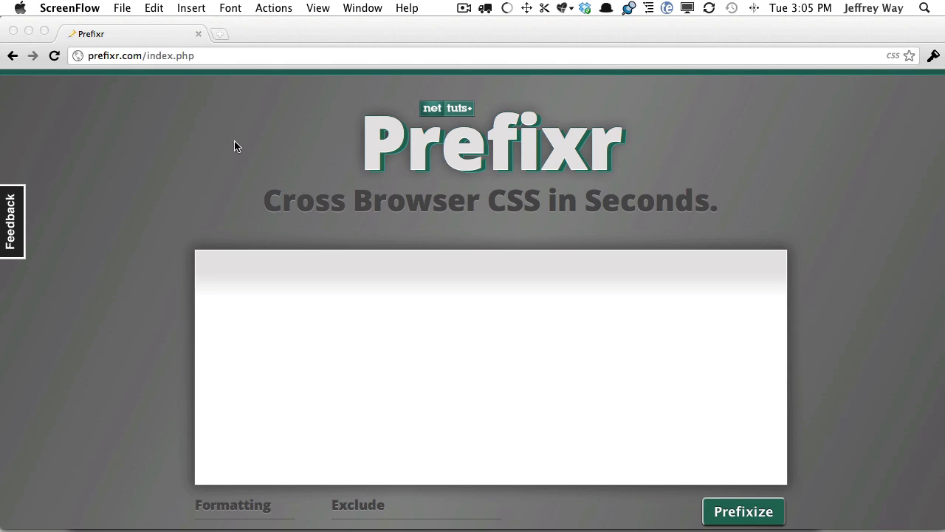
mouse_move(115, 52)
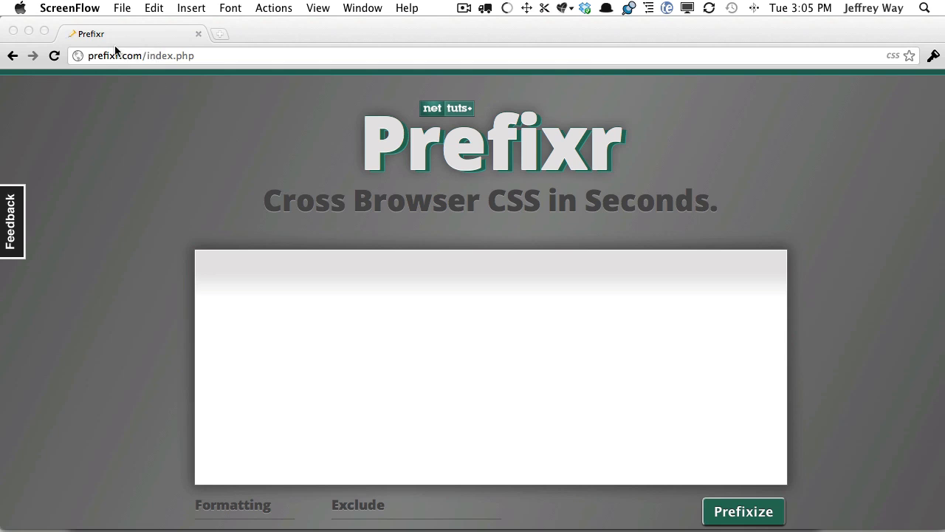
- Enter a body rule with margin: 0, box-shadow: 1px 2px 3px red and border-radius: 10px
left_click(473, 366)
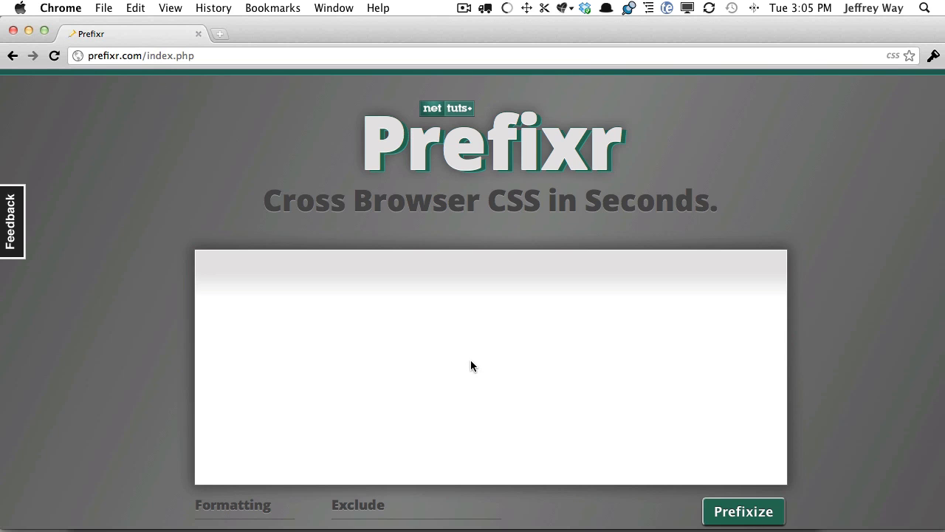
type("body")
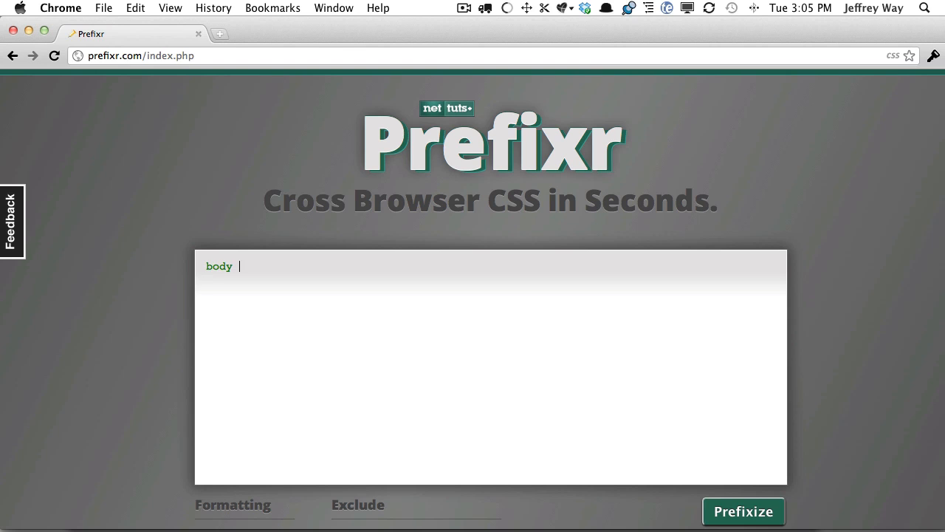
type("{")
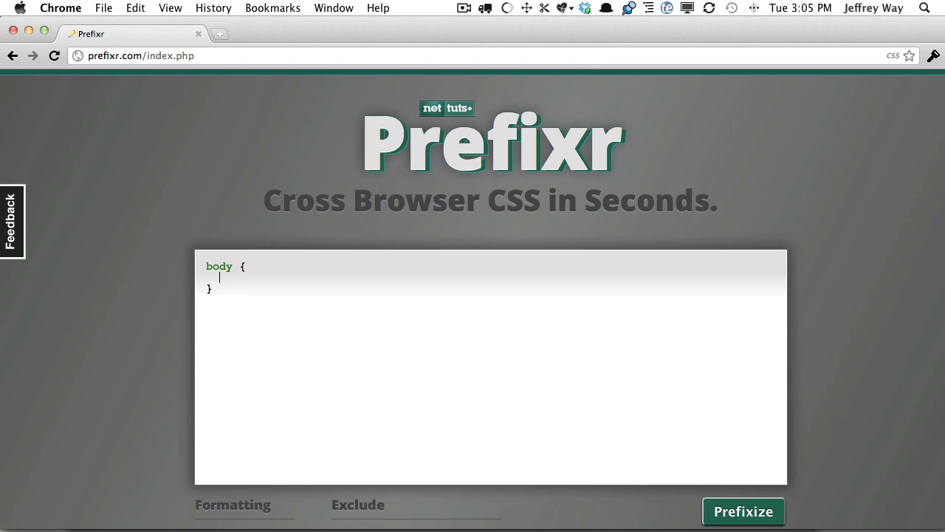
type("margin: 0;")
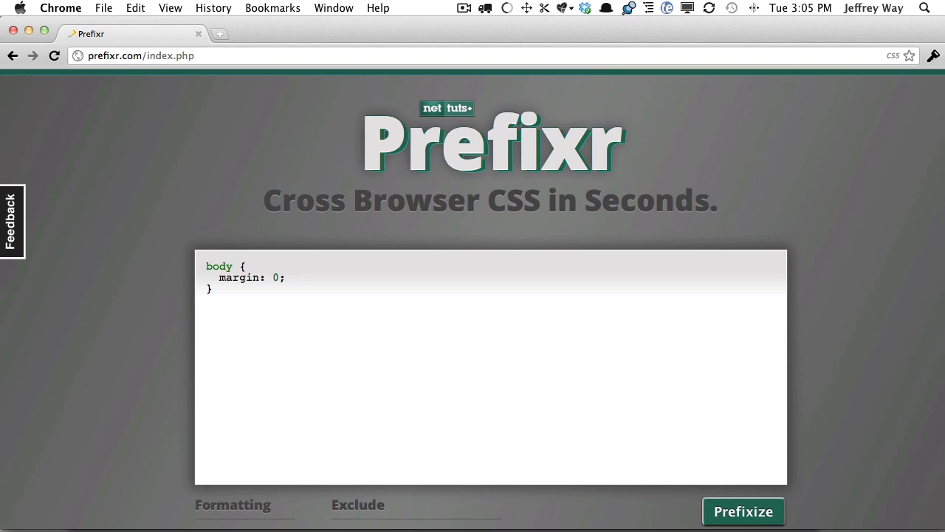
type("box-shadow: 1x")
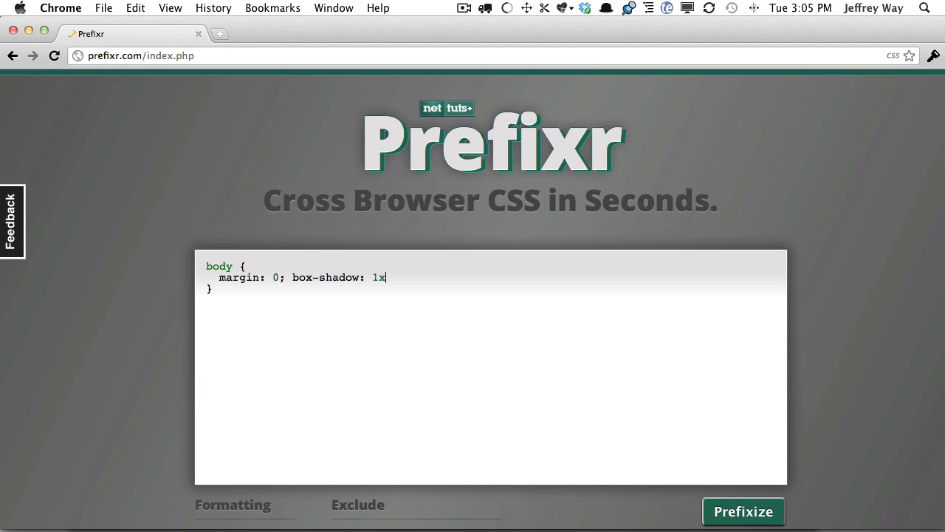
type("px 2px 3px red; border-radiu")
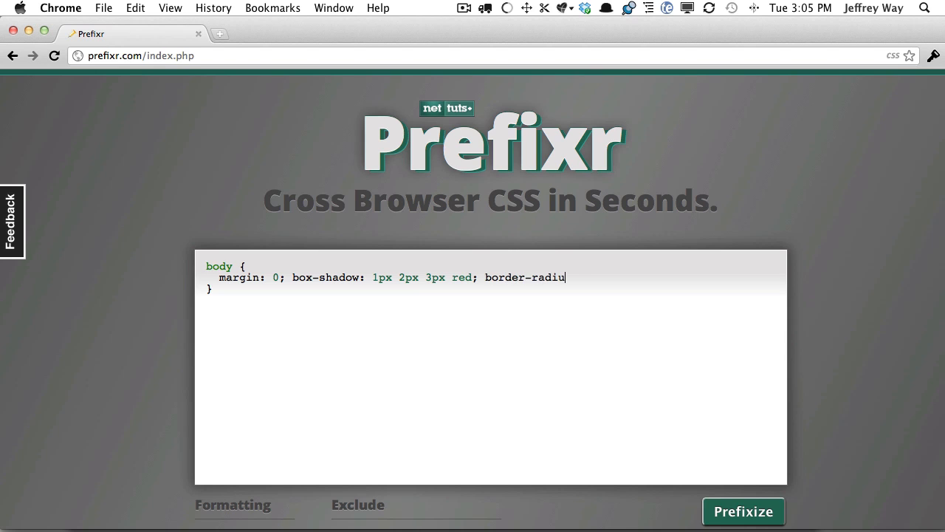
type("s: 10px;")
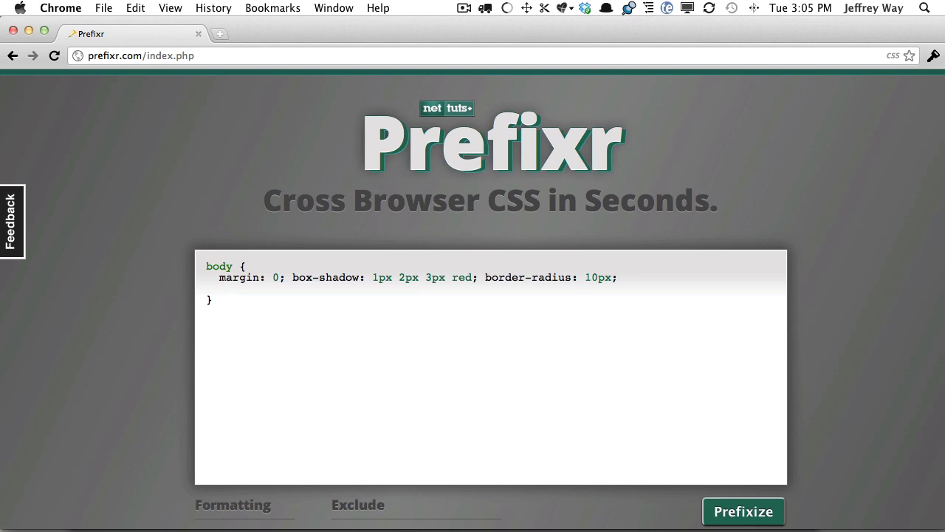
- Add transition: all 1s and a background linear-gradient from top to the body rule
type("transition:")
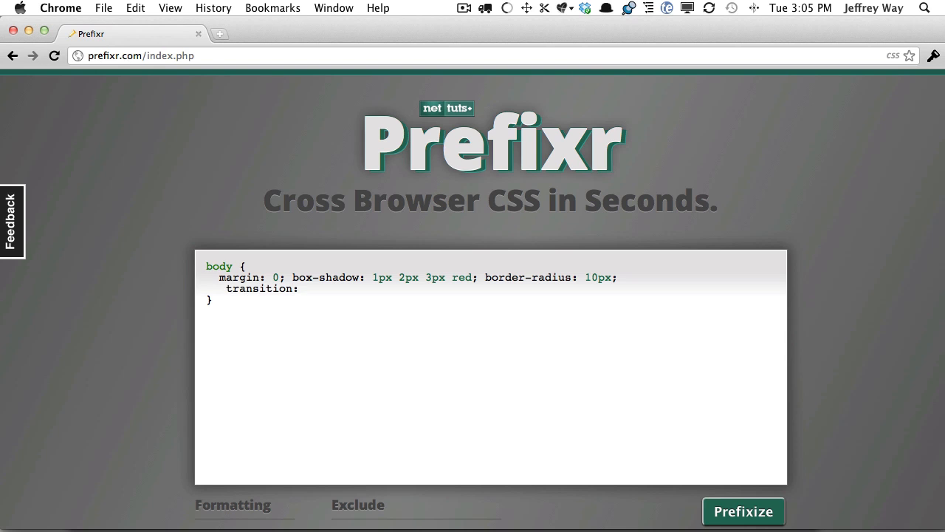
left_click(298, 288)
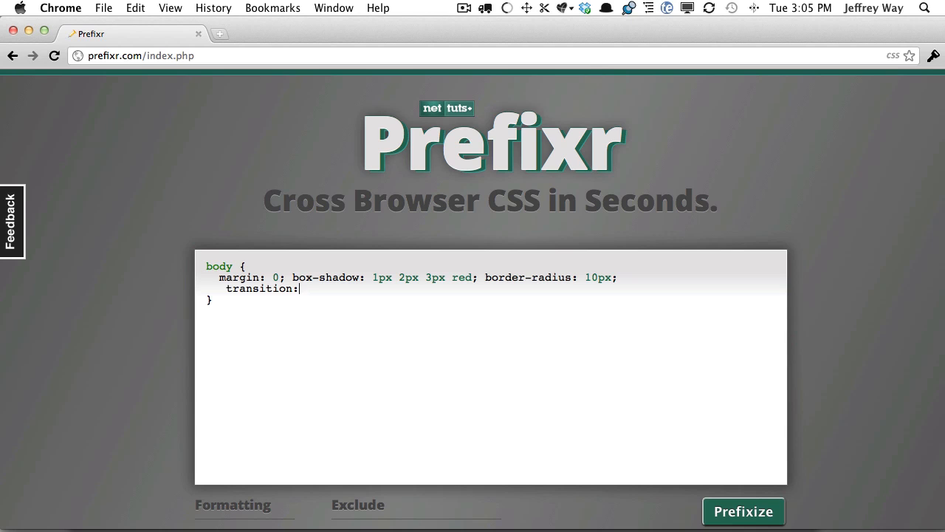
type("all 1s;")
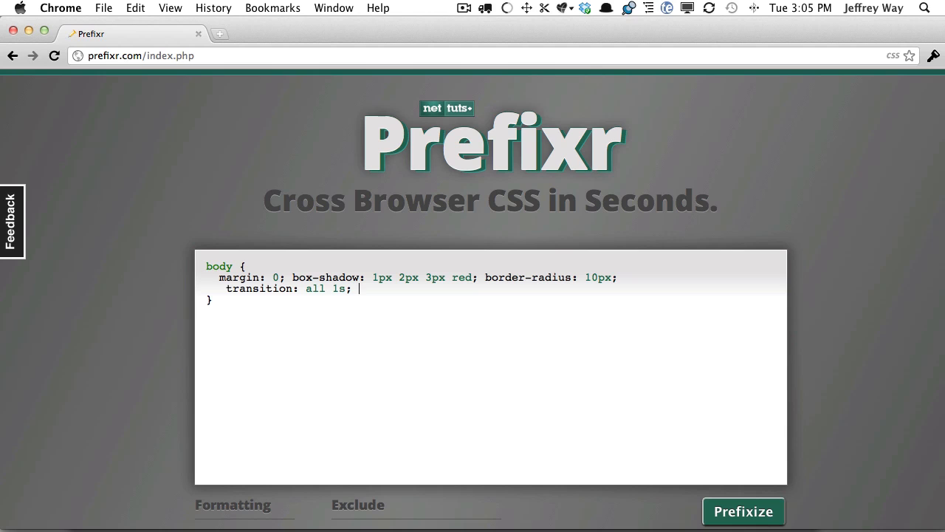
type("backg")
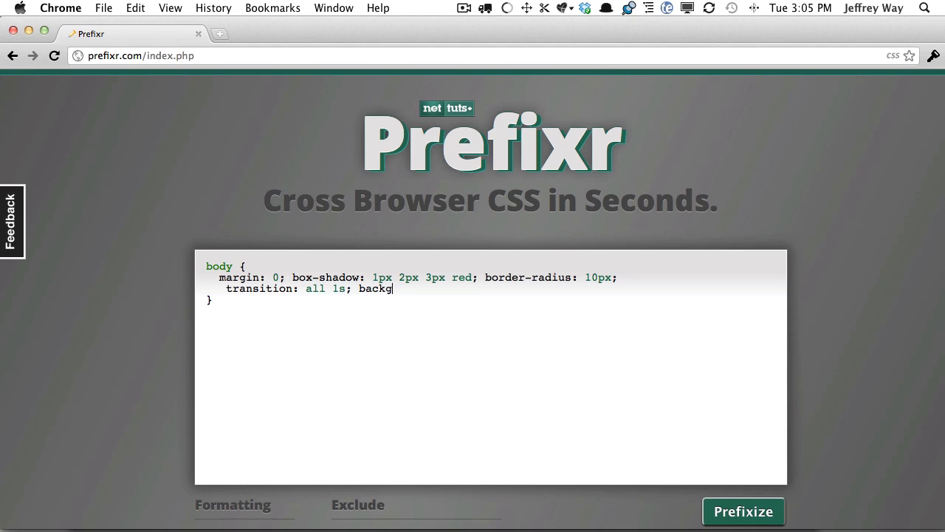
type("round:")
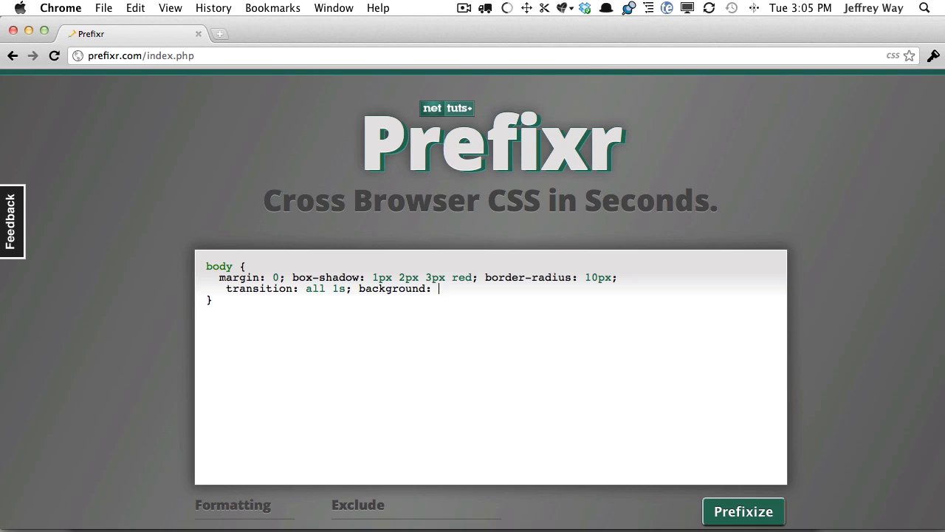
type("linear-gradient(top, red 40%, #e3e3e3 70%")
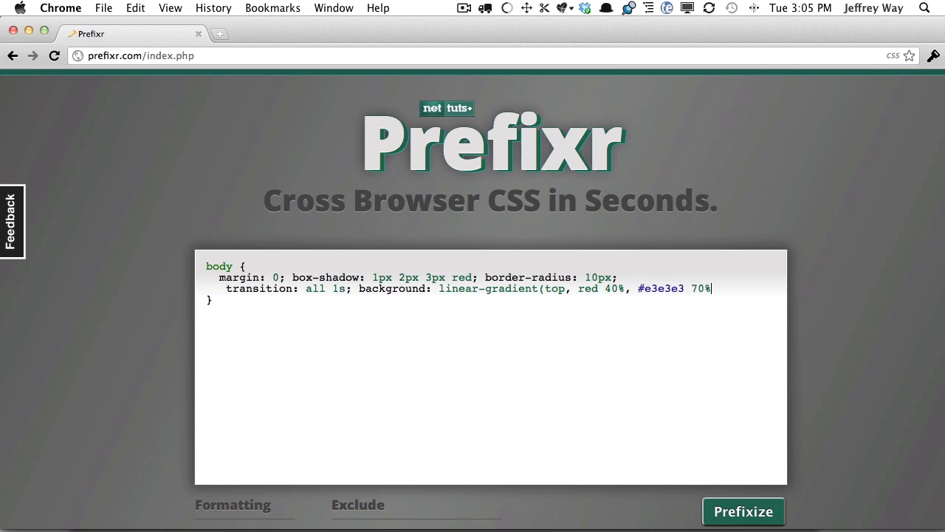
type(");")
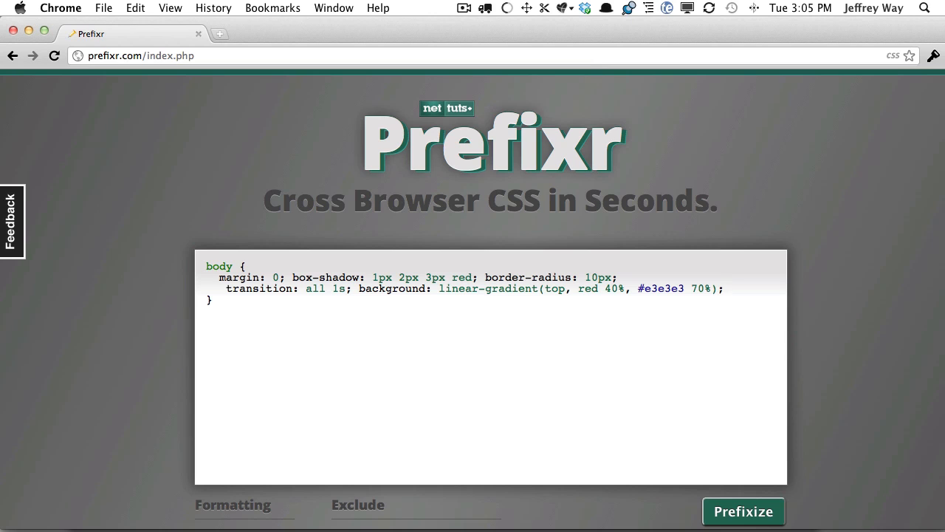
left_click(724, 288)
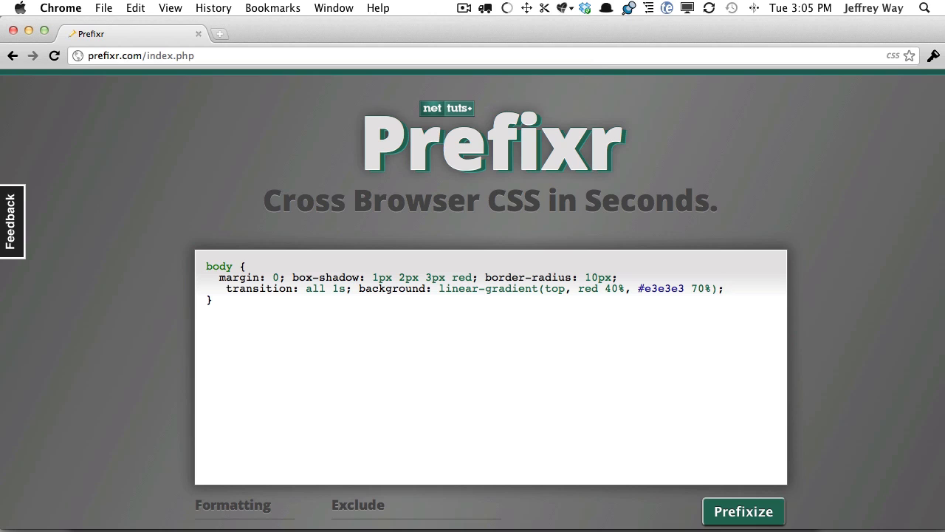
left_click(725, 288)
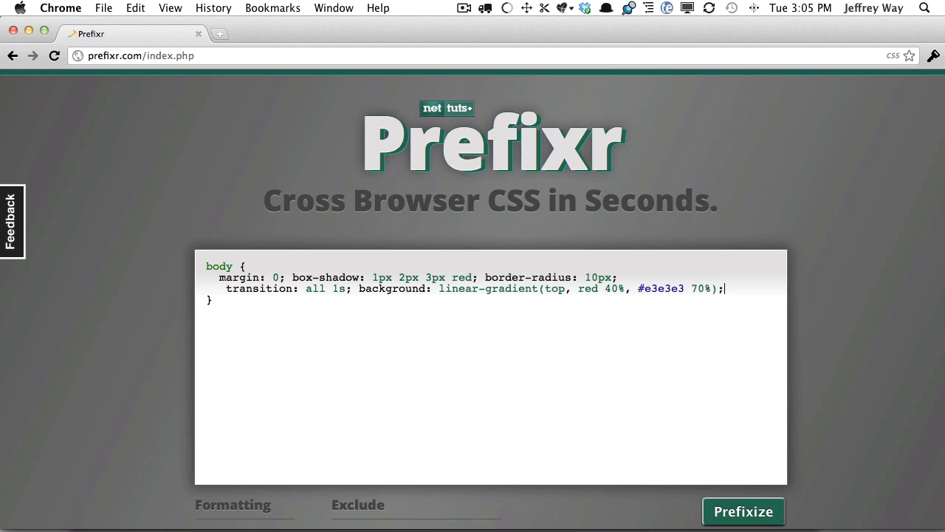
mouse_move(322, 298)
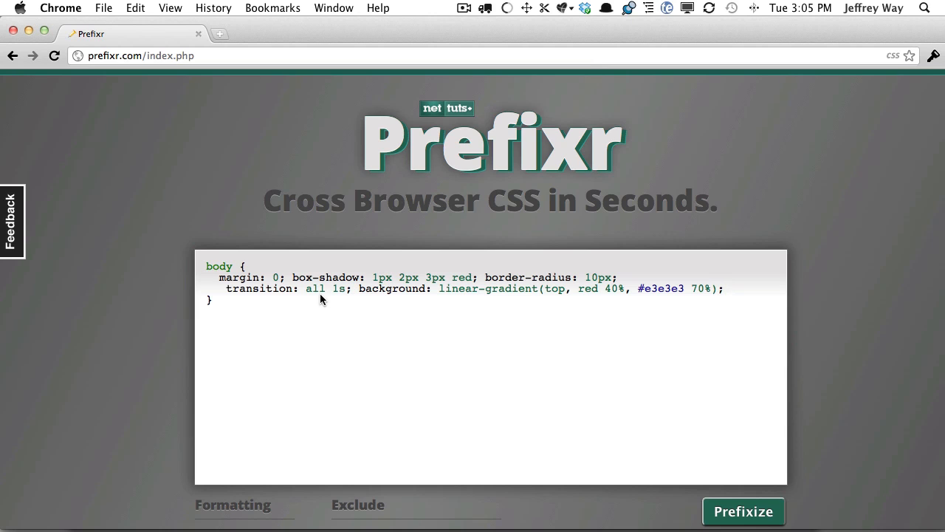
left_click(724, 288)
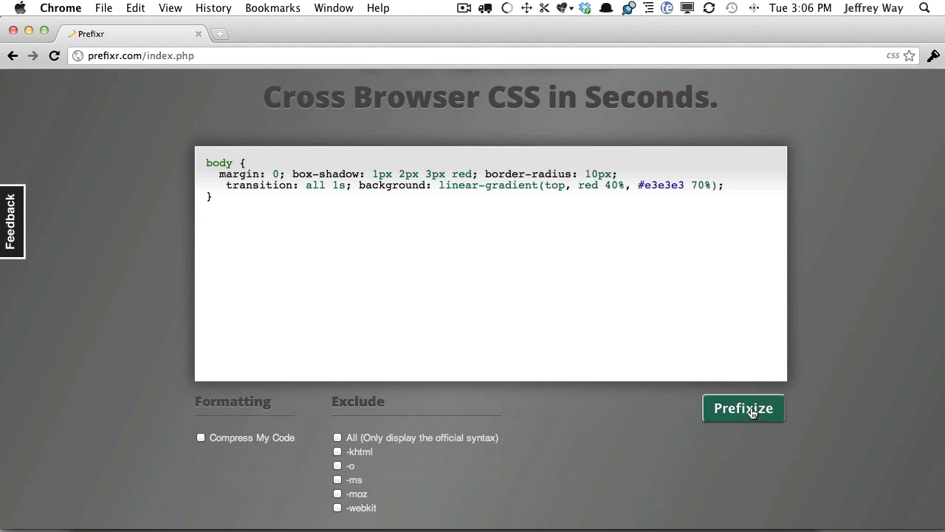
- Prefixize the body rule and review the generated vendor-prefixed output
left_click(743, 408)
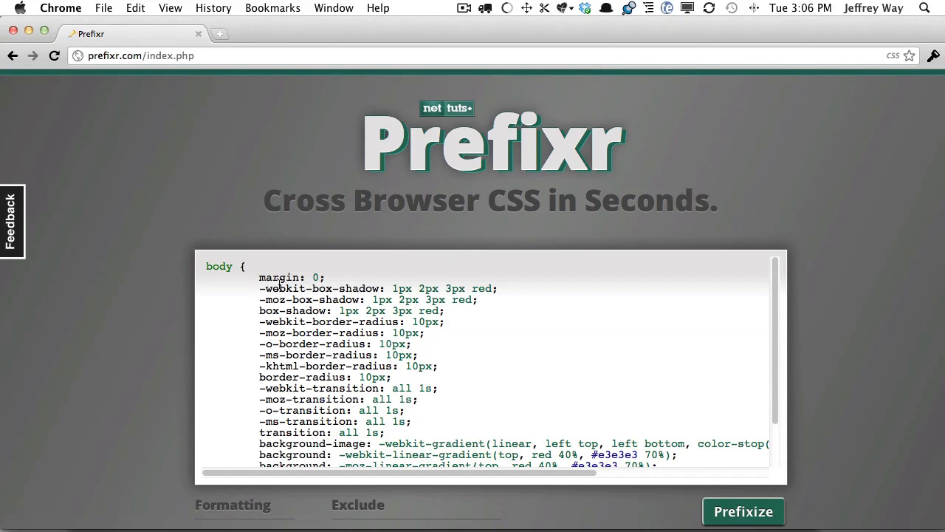
scroll("down", 3)
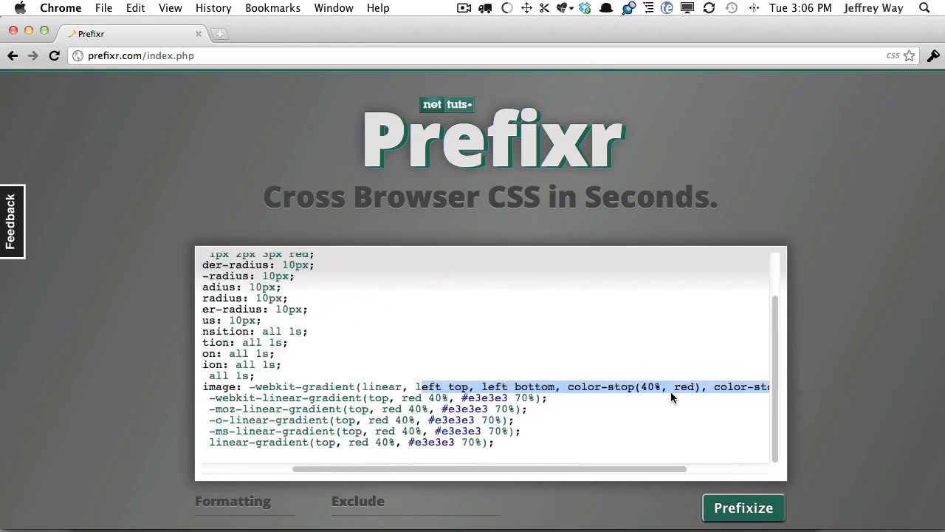
scroll("down", 3)
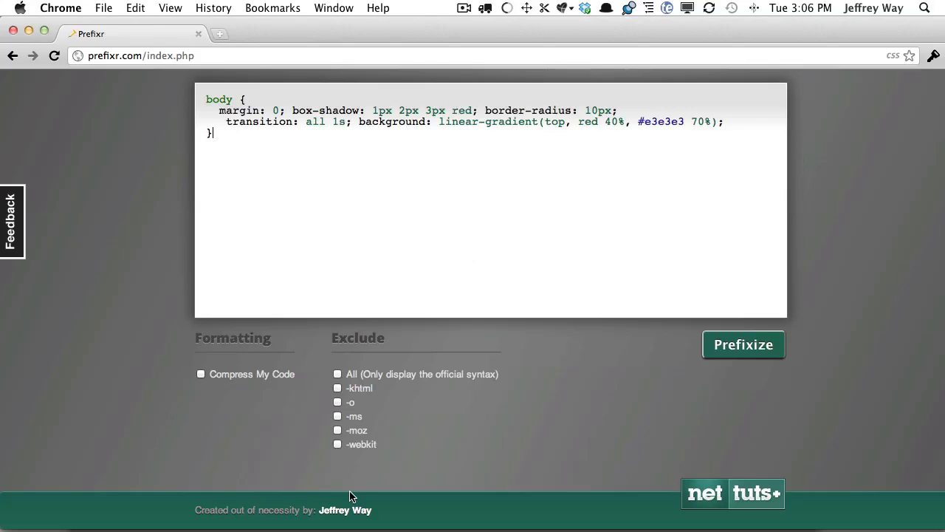
- Enable compressed output and prefixize the body rule again
left_click(201, 374)
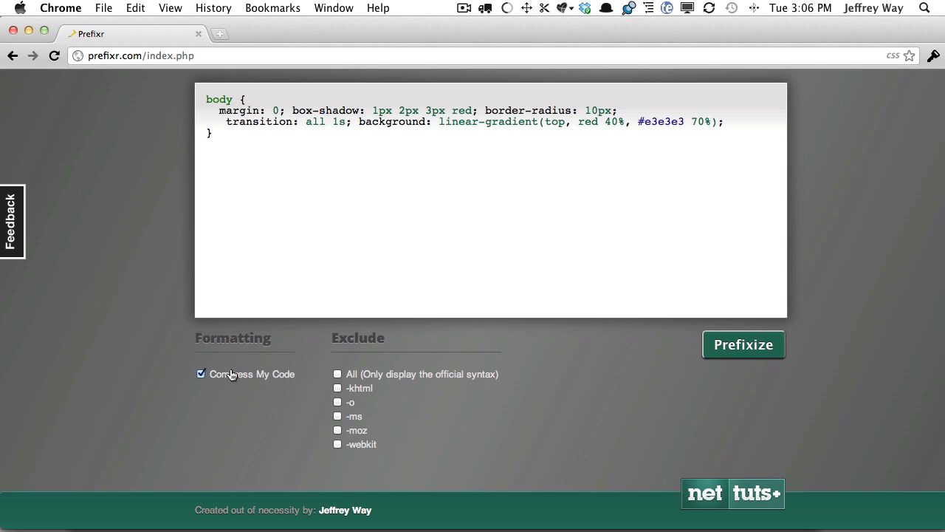
mouse_move(363, 342)
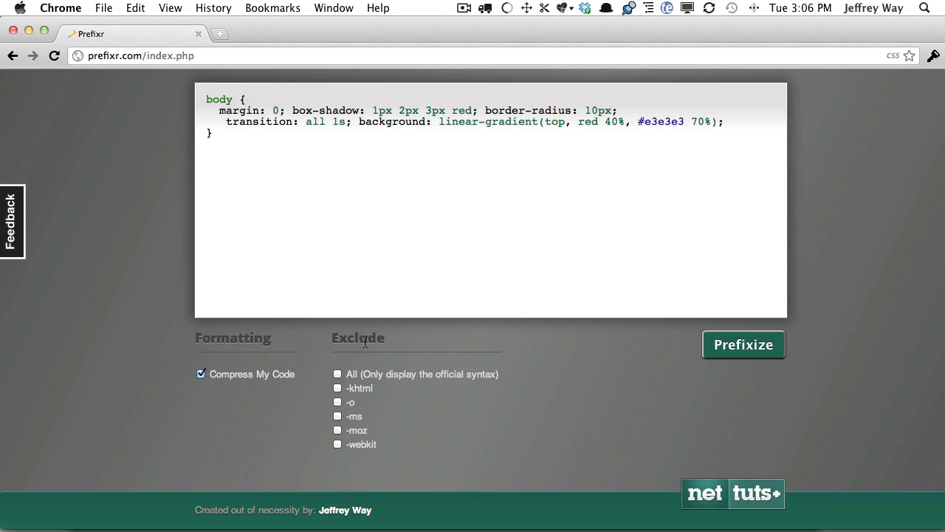
left_click(743, 344)
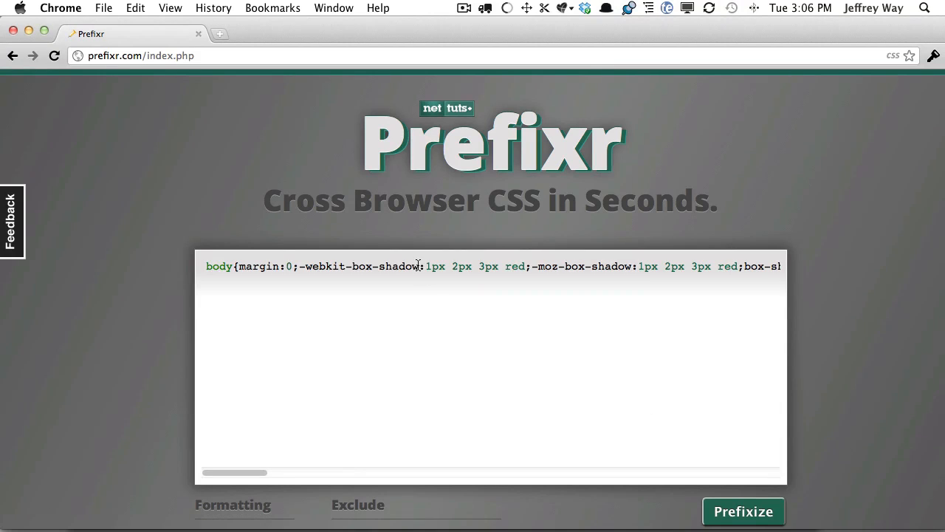
left_click(743, 511)
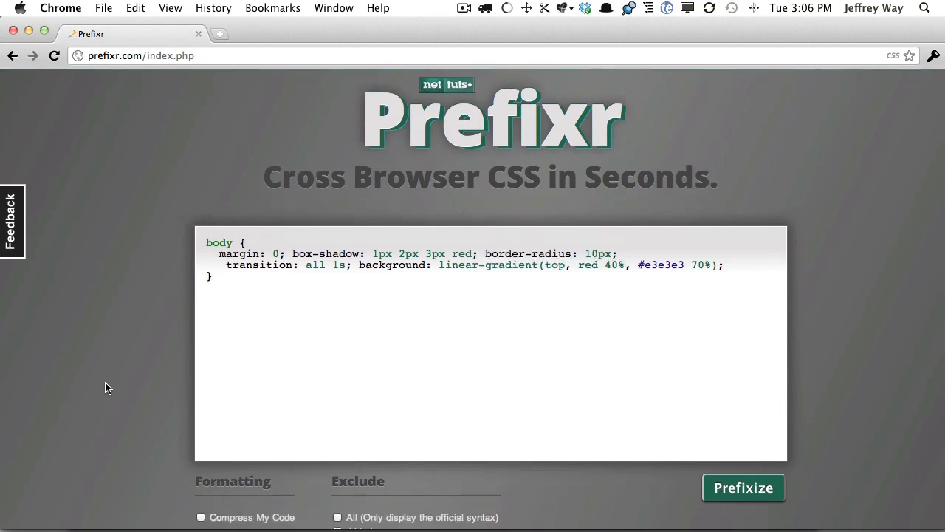
scroll("down", 3)
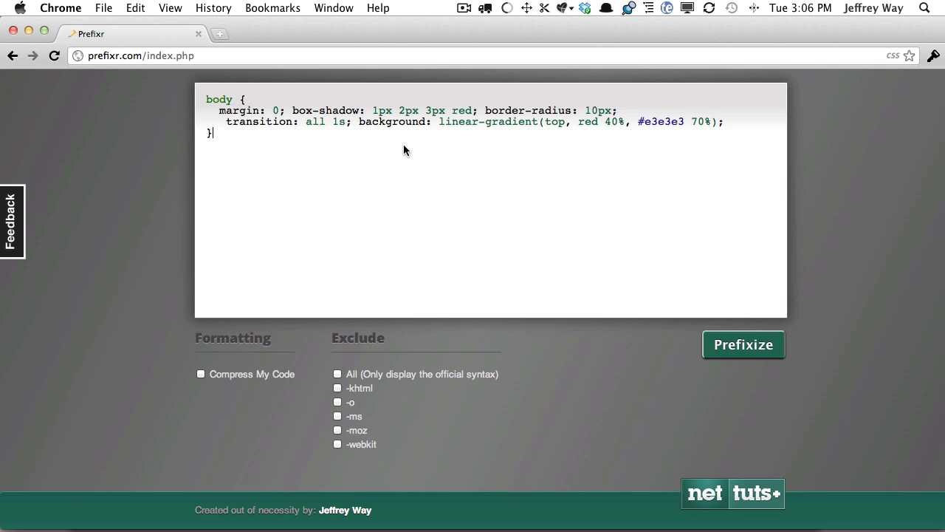
- Exclude -khtml, -o and -moz so only -webkit and -ms versions are generated, then prefixize
left_click(337, 374)
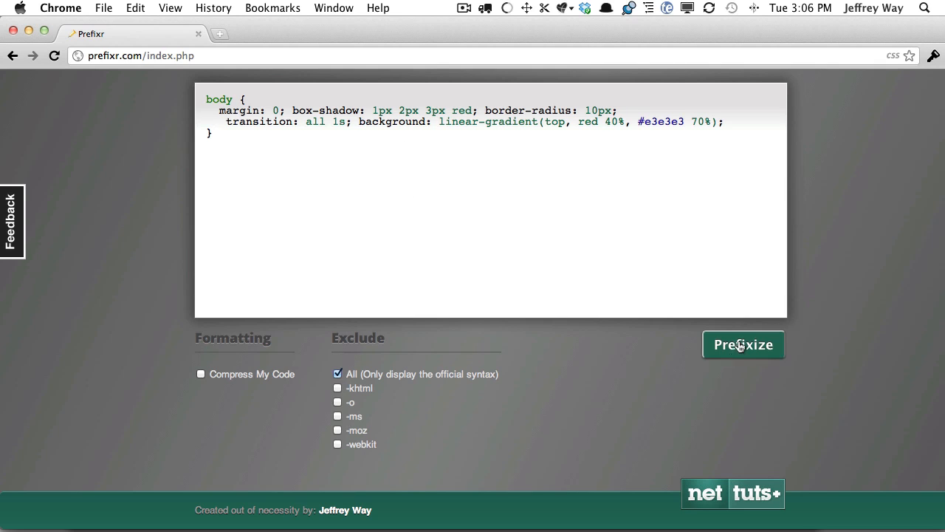
left_click(743, 344)
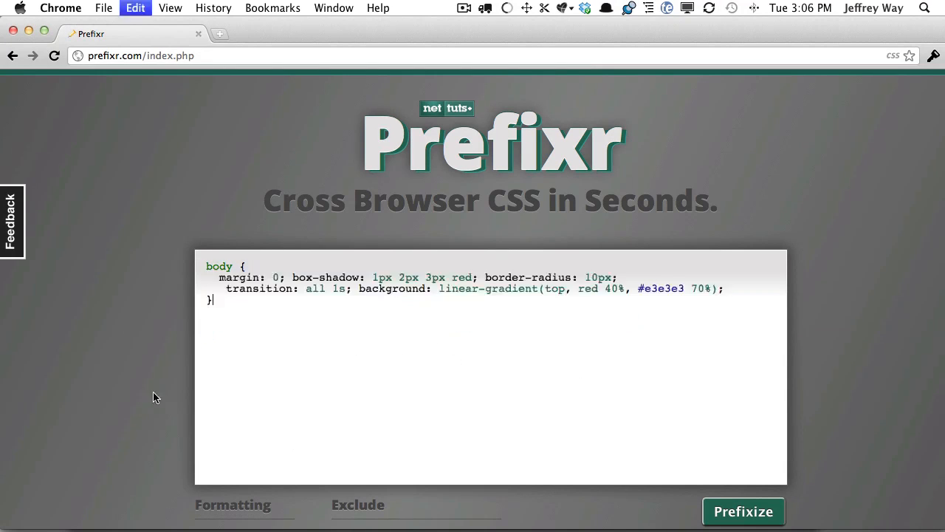
scroll("down", 3)
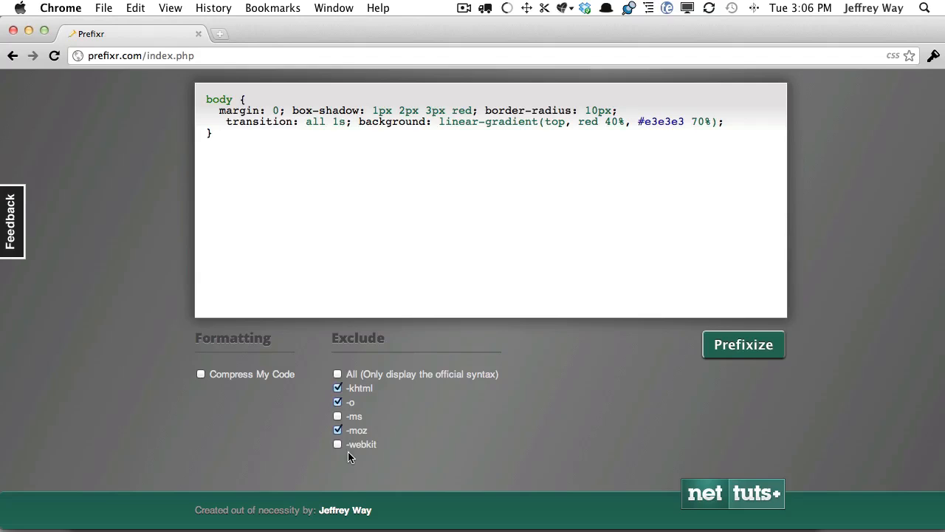
left_click(743, 344)
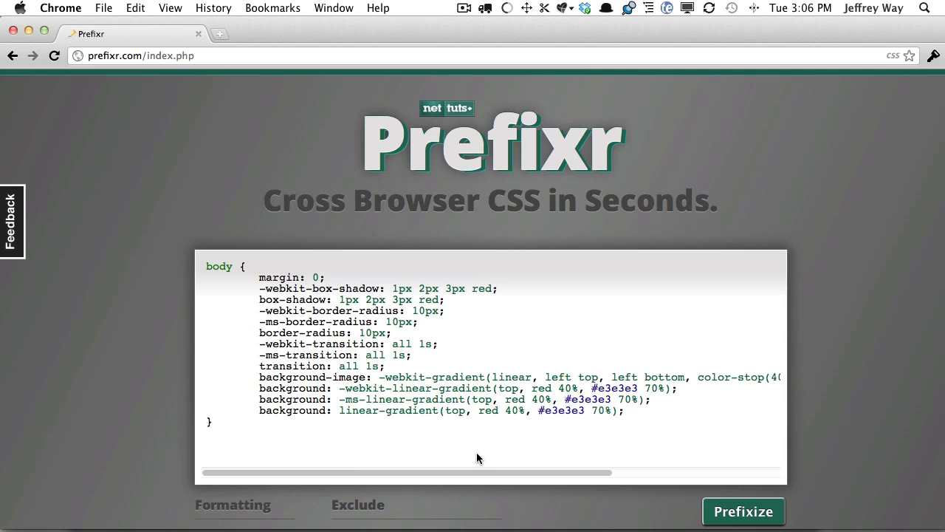
left_click(213, 421)
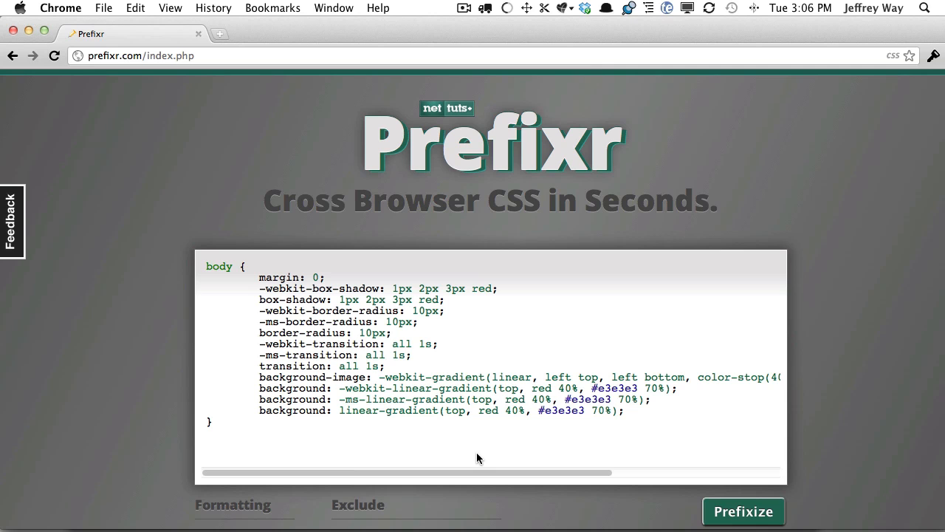
left_click(213, 421)
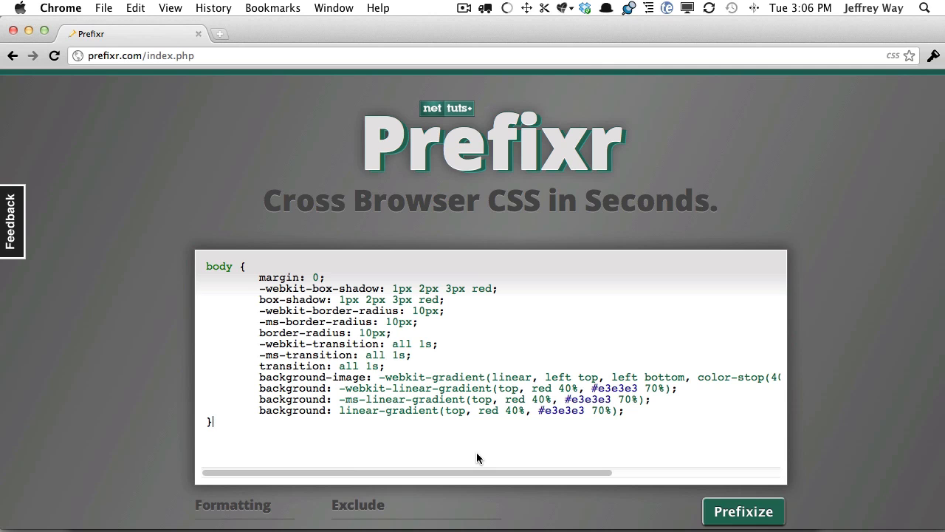
mouse_move(209, 198)
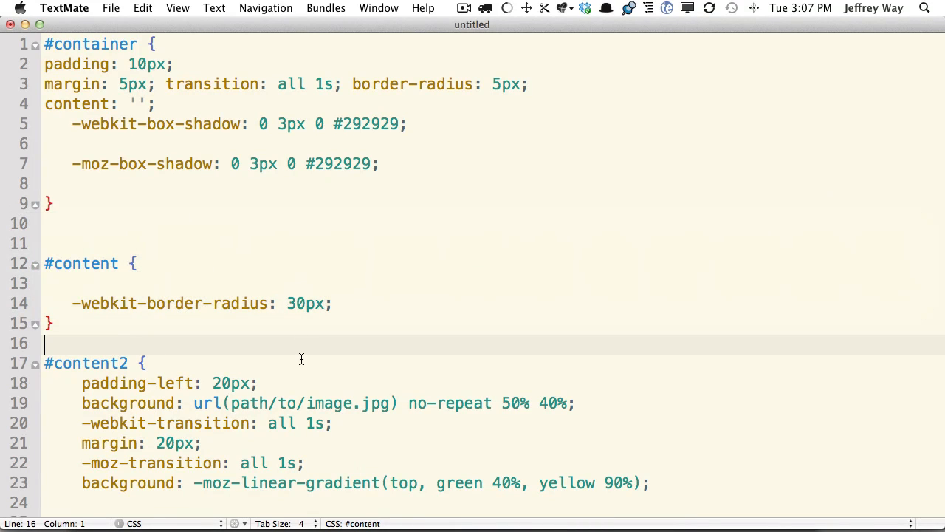
- Show the Bundle Editor on the custom bundle's Update Entire Document command
left_click(325, 9)
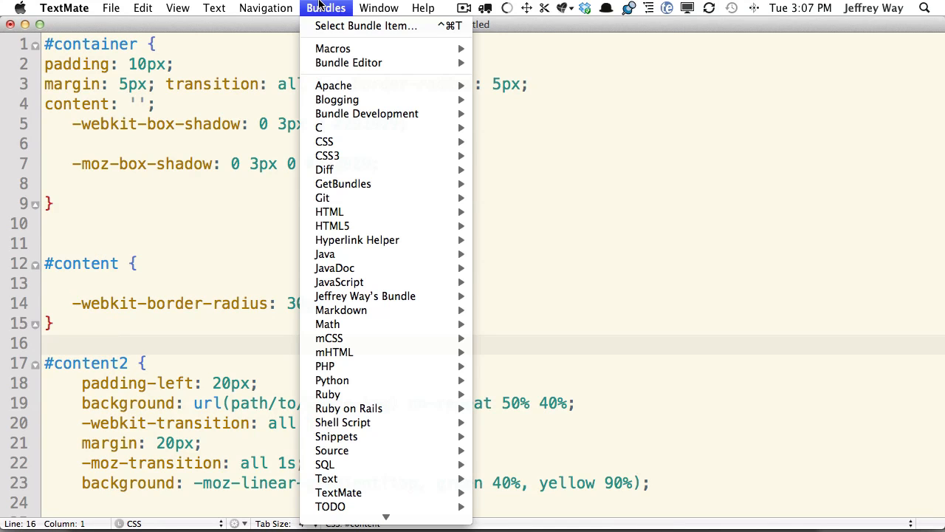
left_click(349, 62)
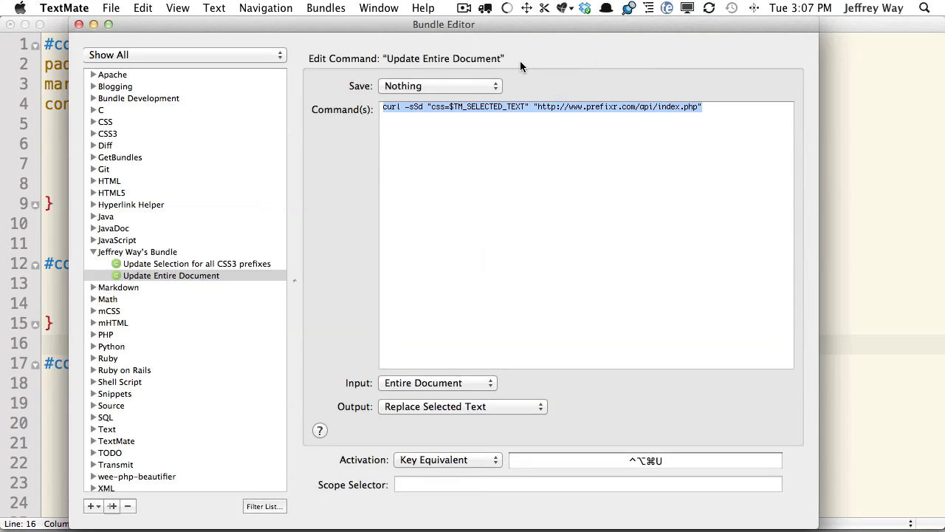
mouse_move(230, 266)
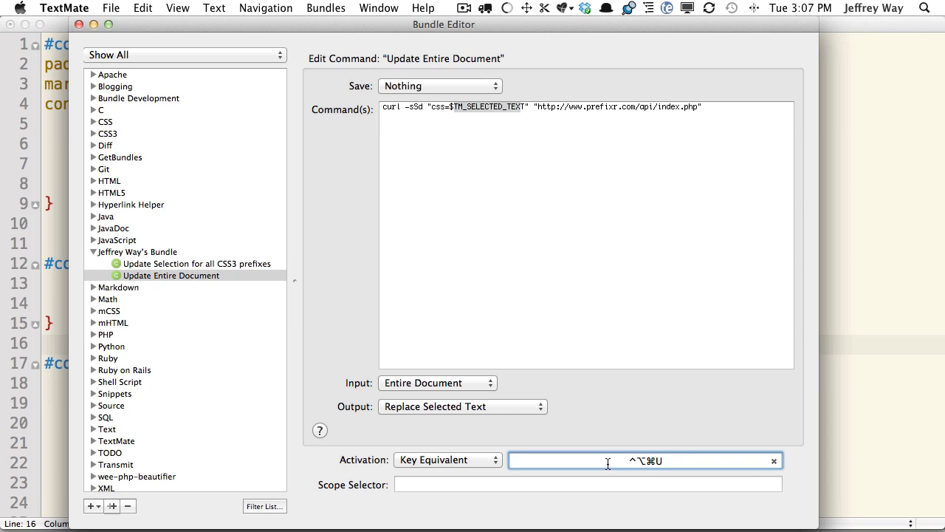
- Review the Update Selection for all CSS3 prefixes command and close the Bundle Editor
left_click(195, 263)
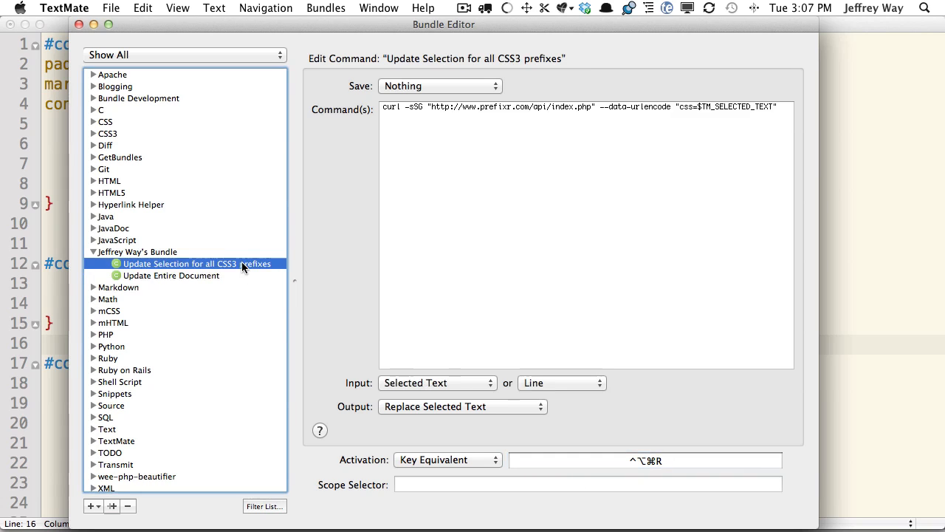
mouse_move(487, 221)
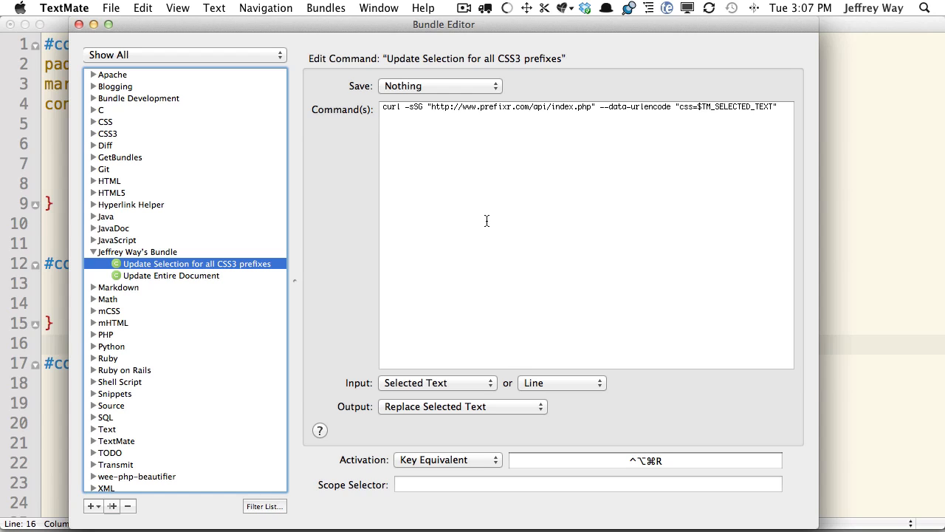
mouse_move(687, 476)
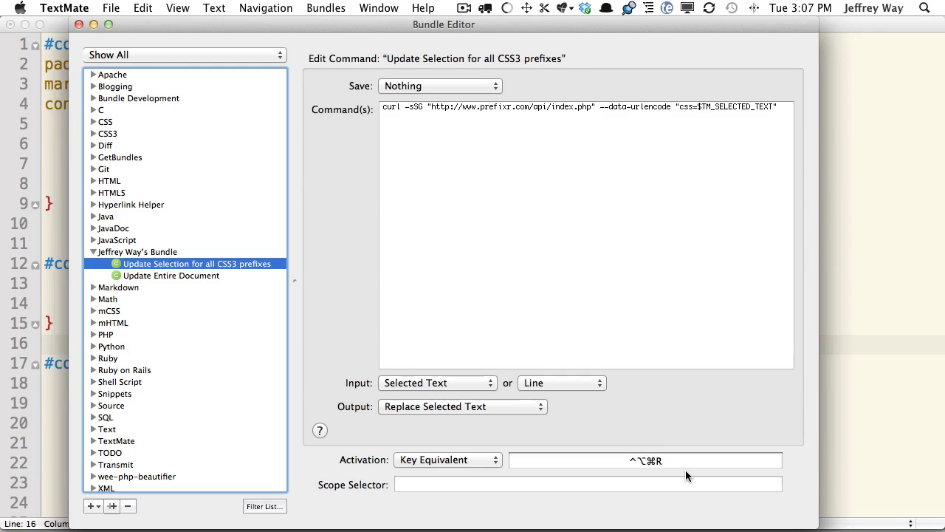
left_click(643, 460)
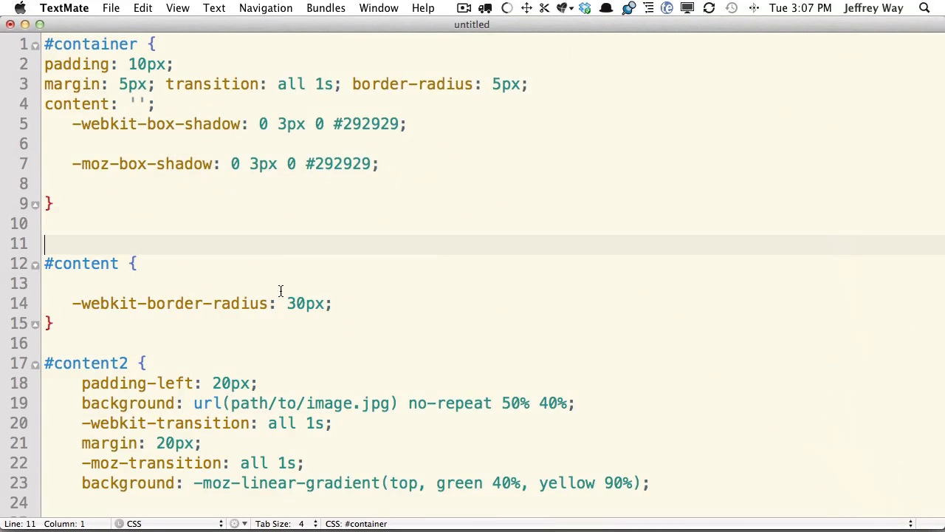
- Run Update Entire Document so every CSS3 property in the stylesheet gains vendor-prefixed copies
left_click(375, 163)
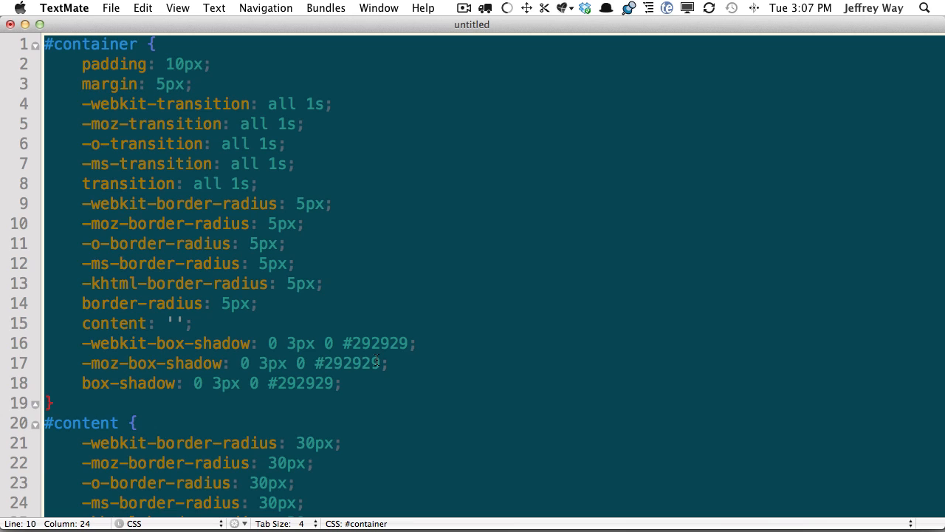
scroll("down", 3)
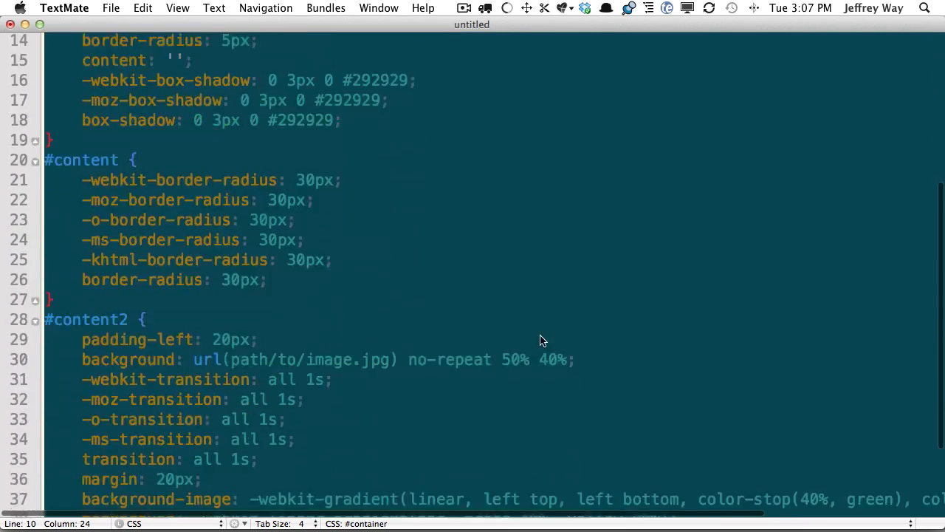
scroll("down", 3)
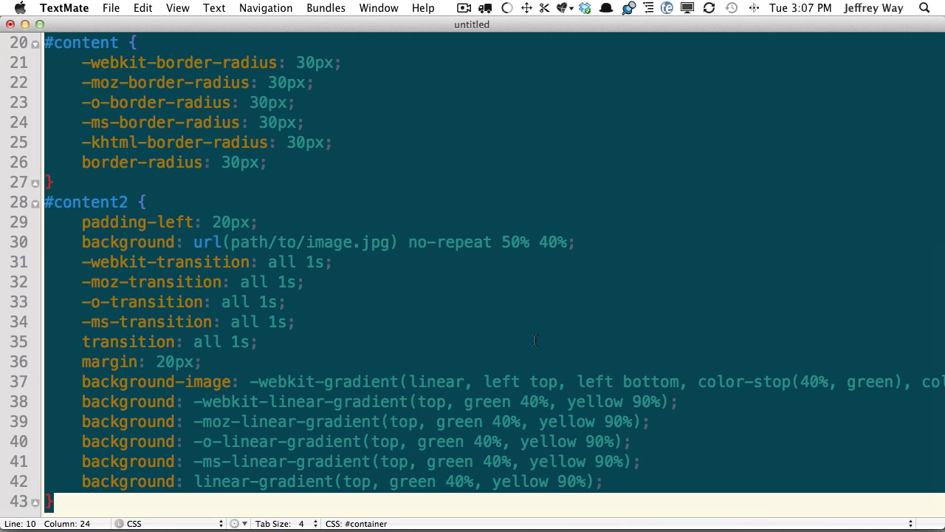
mouse_move(360, 402)
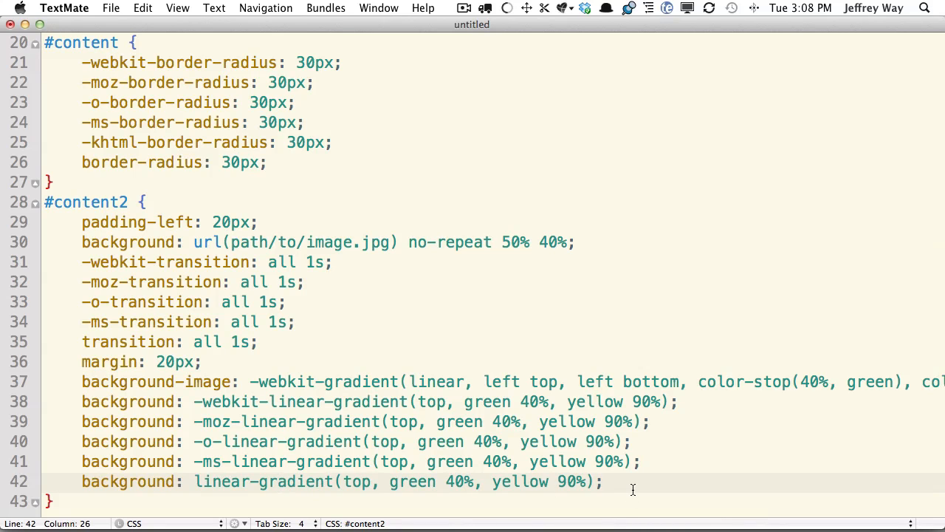
left_click_drag(603, 481, 189, 482)
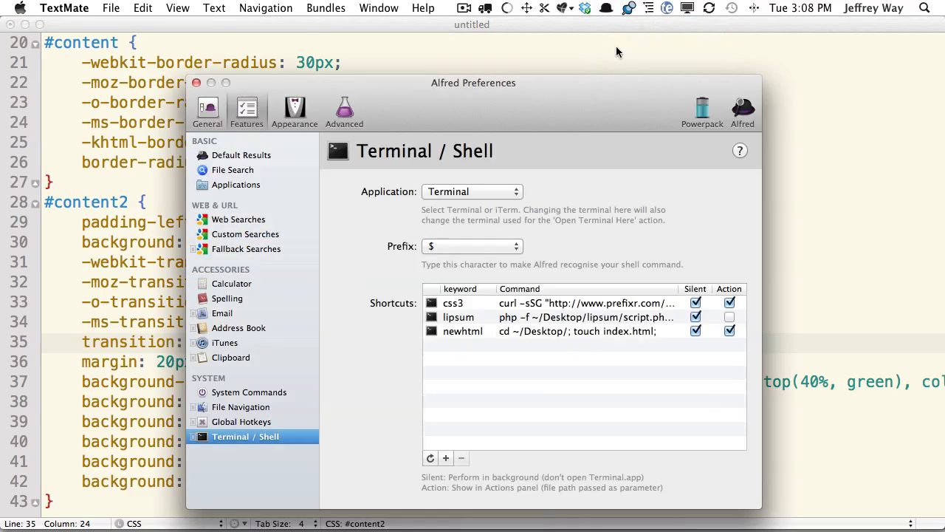
left_click_drag(473, 82, 458, 62)
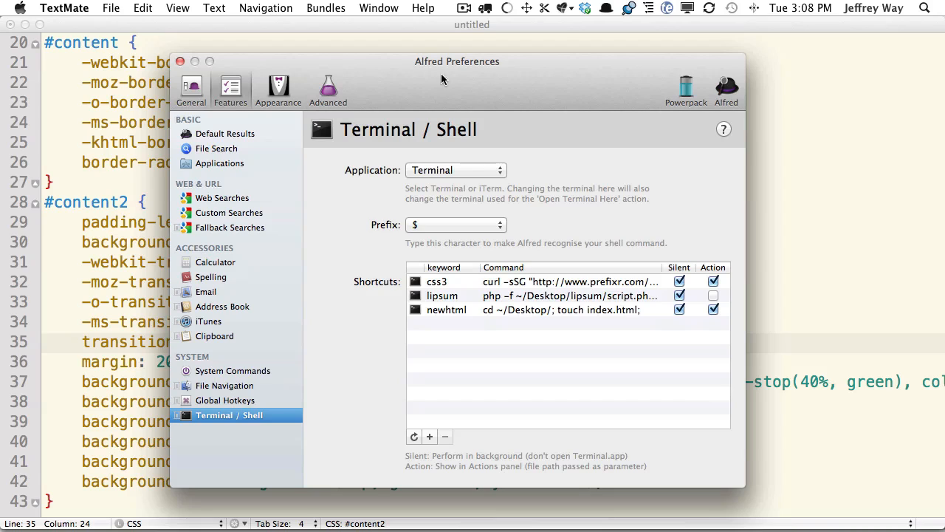
mouse_move(224, 418)
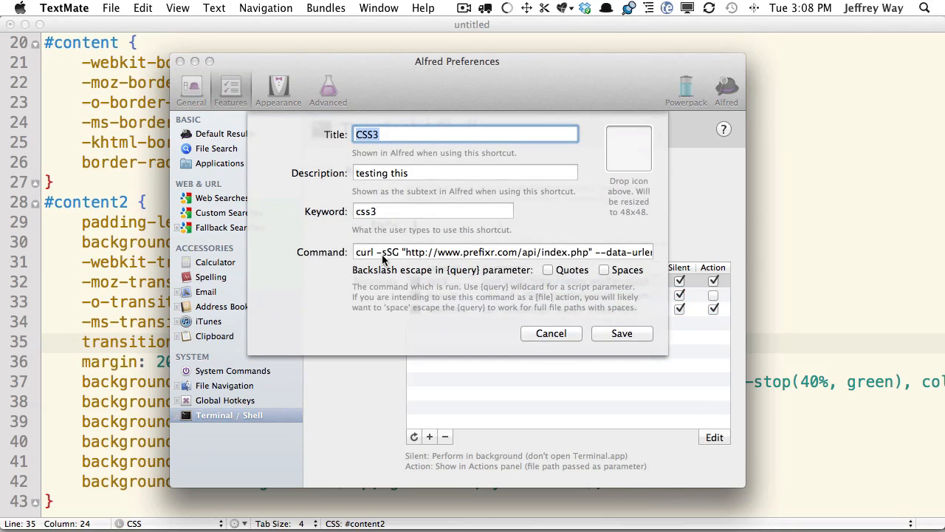
left_click(502, 251)
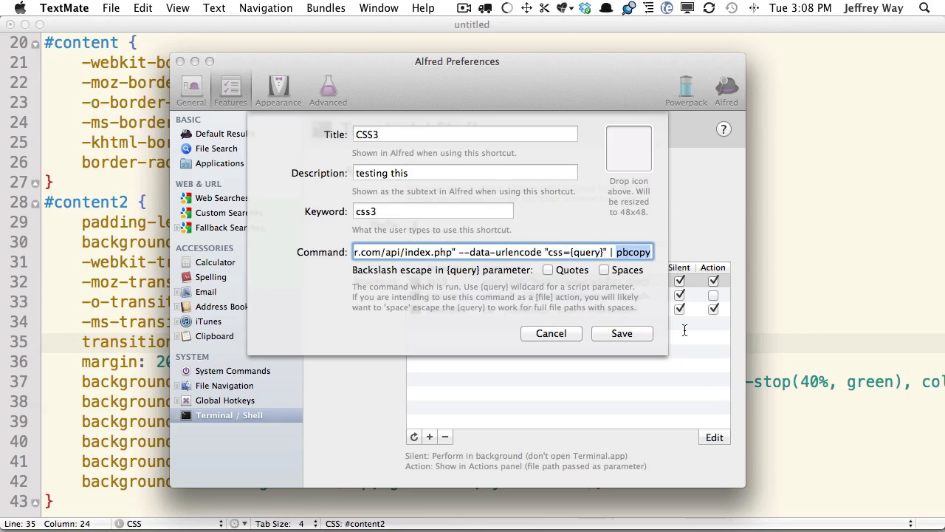
left_click(621, 334)
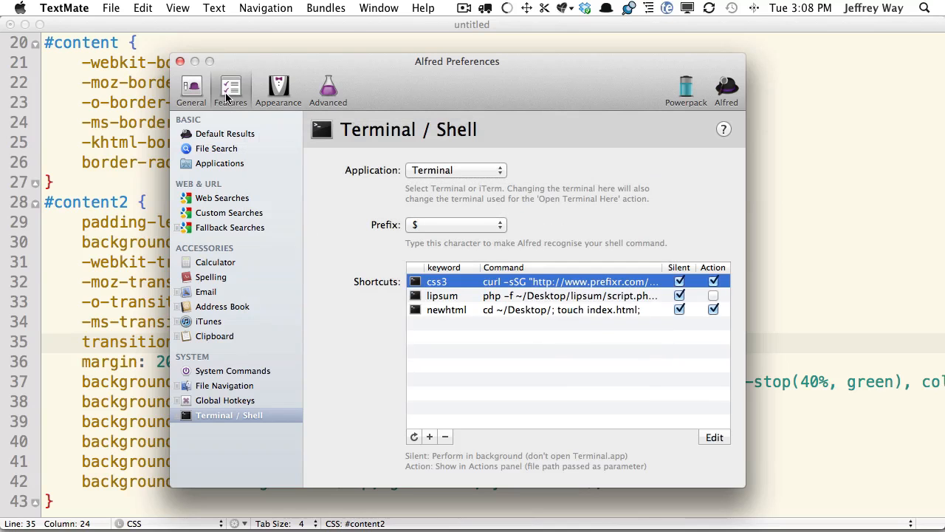
- Invoke the css3 Alfred shortcut on 'border-radius: 8' and return to the Prefixr page in Chrome
type("c")
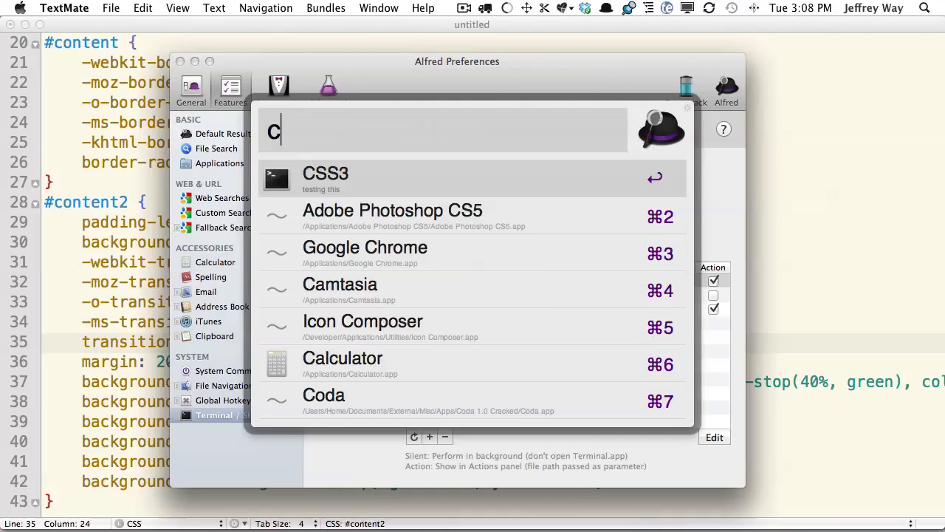
type("ss3")
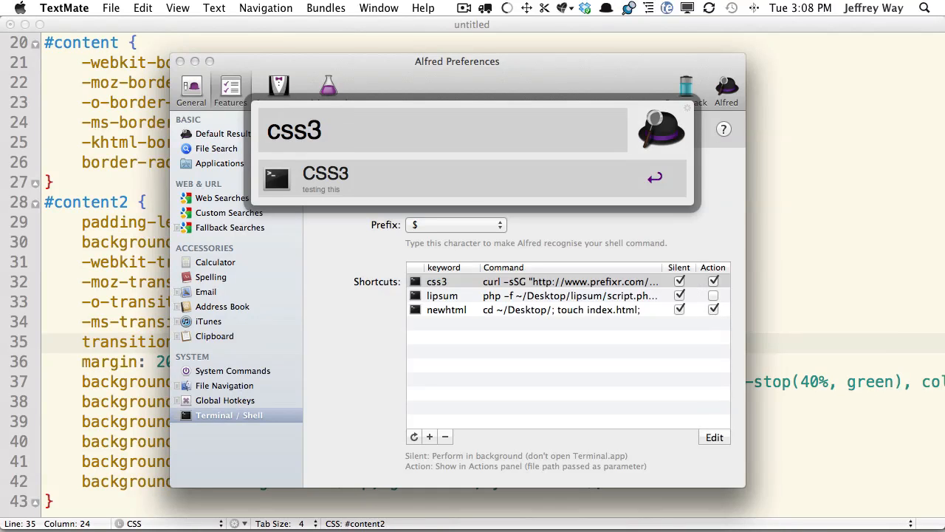
type("border-radius: 8")
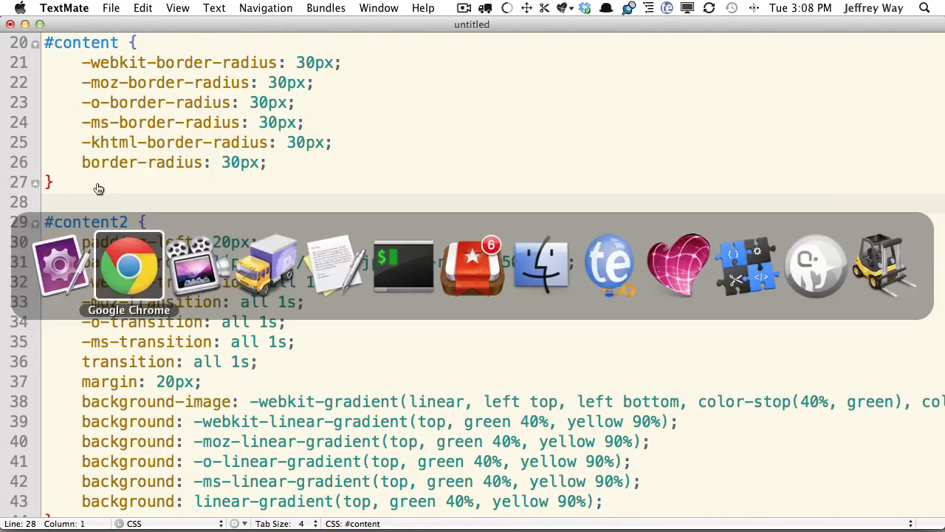
left_click(128, 265)
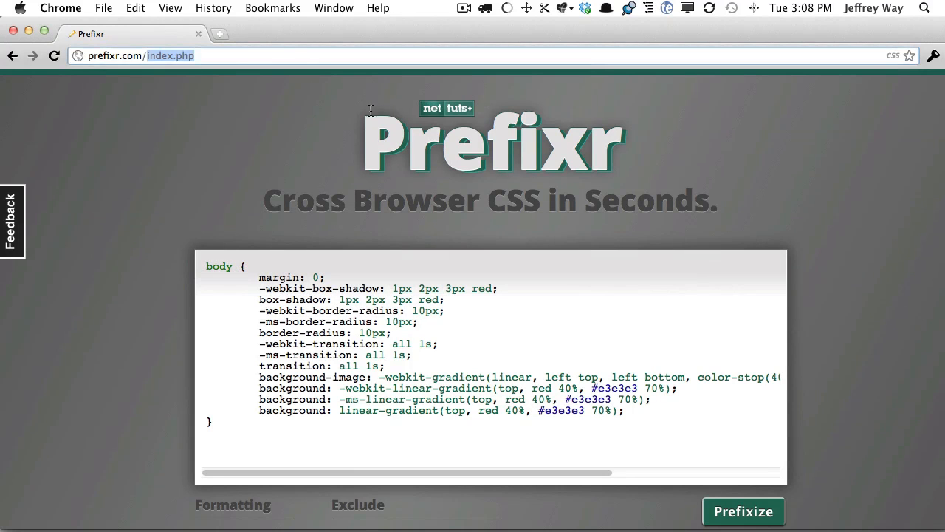